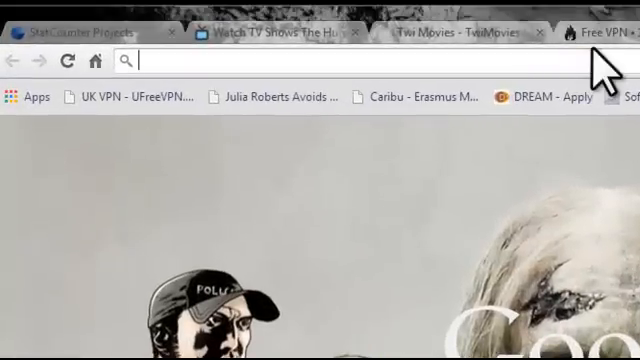
- Enter gidiware.tk in Chrome's address bar to load the GidiWare website
text(gldiware.tk)
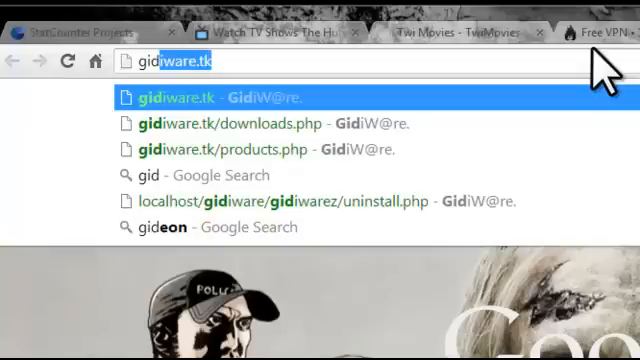
key(BackSpace)
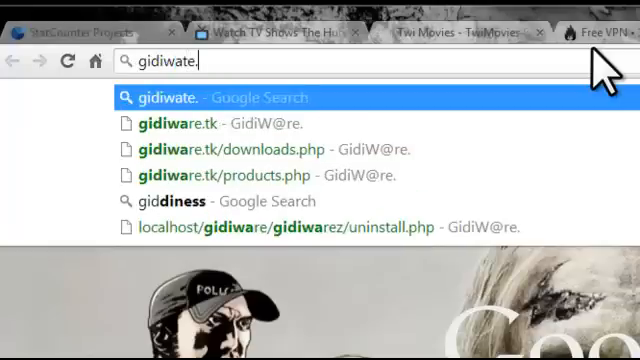
key(Backspace)
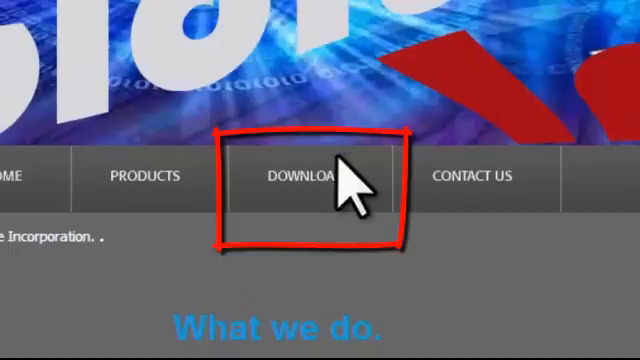
mouse_move(320, 195)
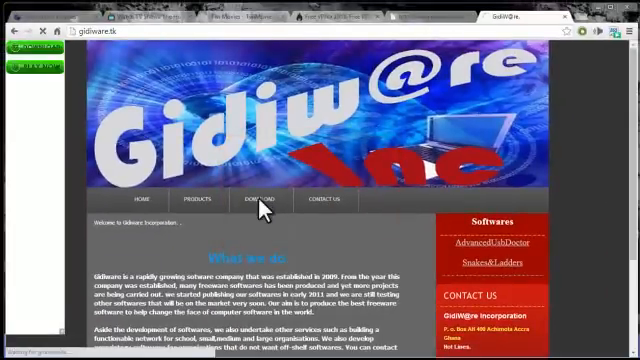
mouse_move(262, 207)
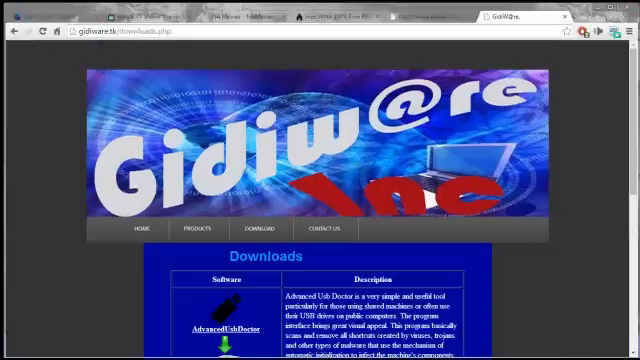
mouse_move(625, 190)
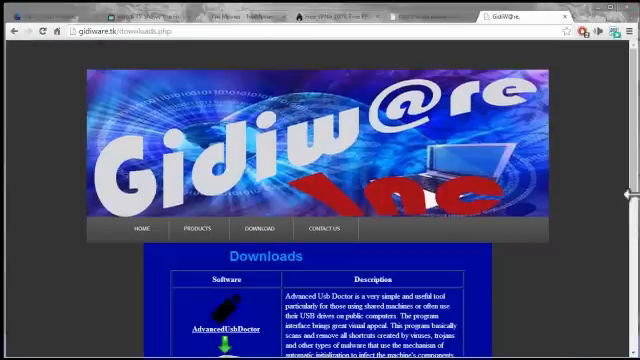
- Scroll the Downloads page and download AdvancedUsbDoctor
scroll(down, 3)
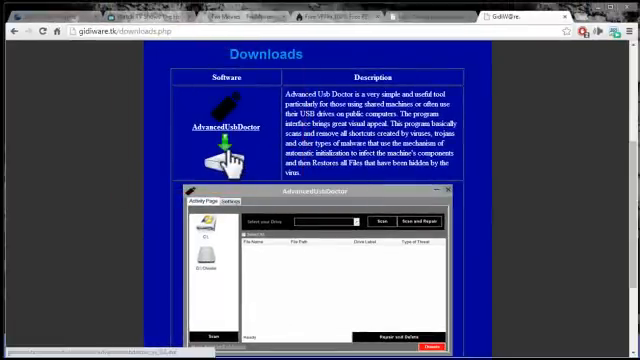
click(226, 150)
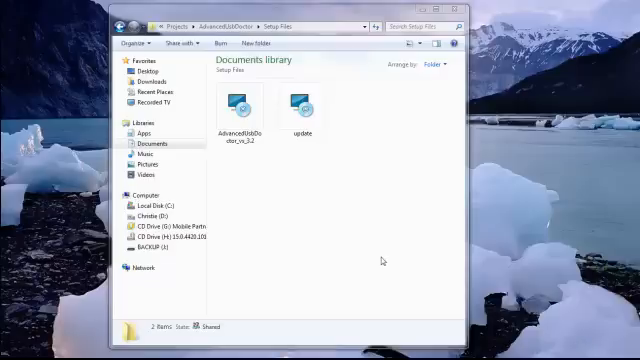
mouse_move(287, 216)
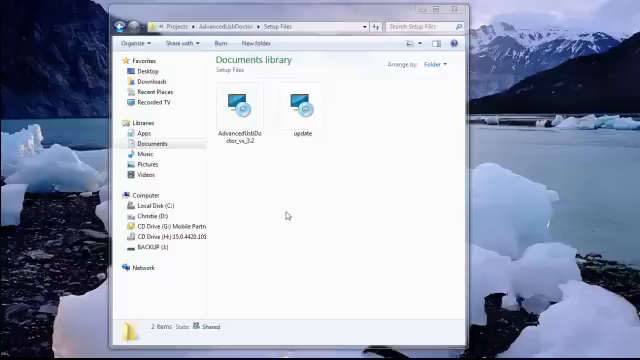
- Run the AdvancedUsbDoctor_vs_3.2 installer from the Setup Files folder
click(237, 105)
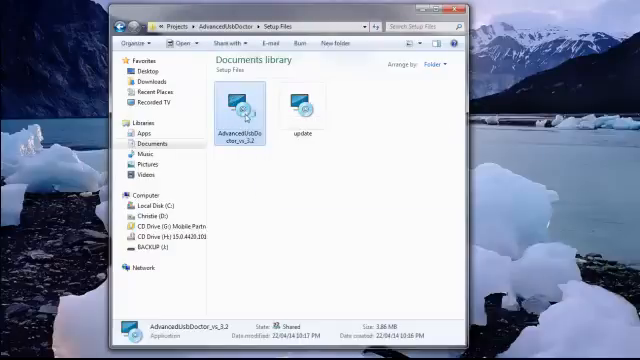
double_click(237, 110)
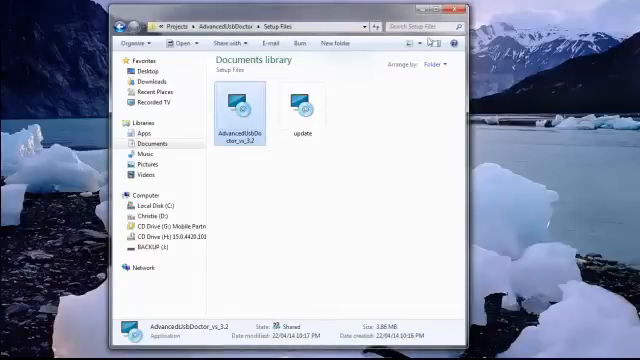
double_click(238, 105)
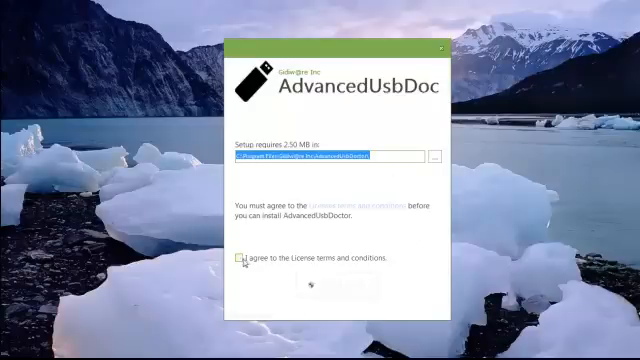
- Agree to the license terms and start installing AdvancedUsbDoctor
click(250, 257)
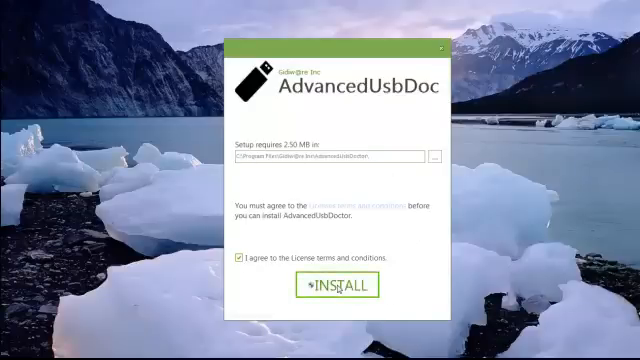
click(335, 289)
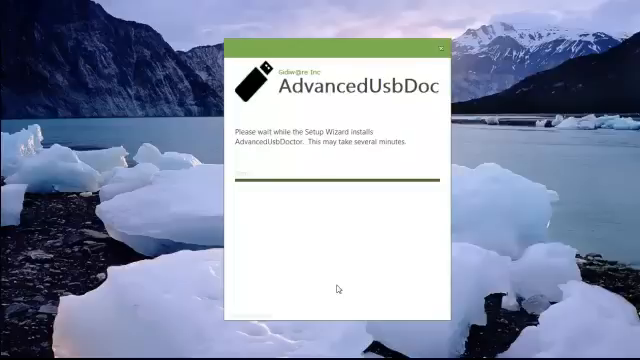
mouse_move(386, 199)
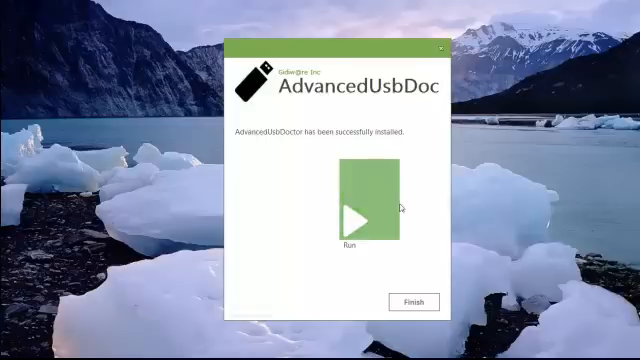
mouse_move(426, 312)
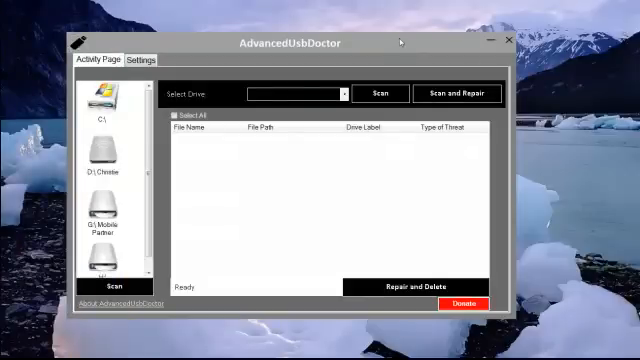
mouse_move(580, 173)
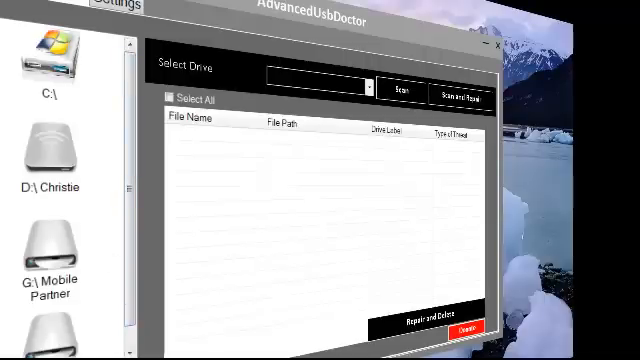
scroll(down, 3)
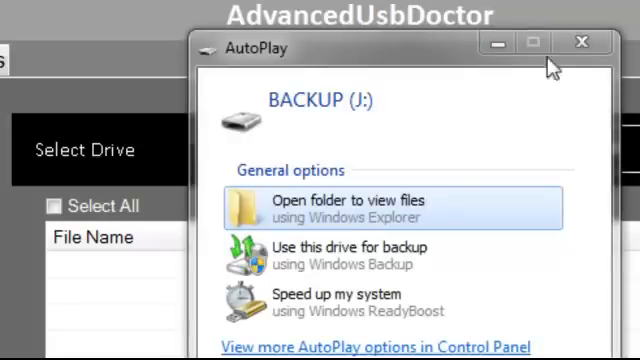
- Dismiss the autoplay prompt, scan BACKUP (J:), and delete all ticked shortcut threats
click(583, 41)
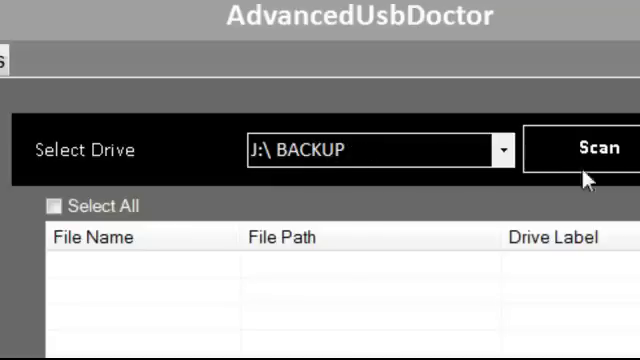
mouse_move(295, 175)
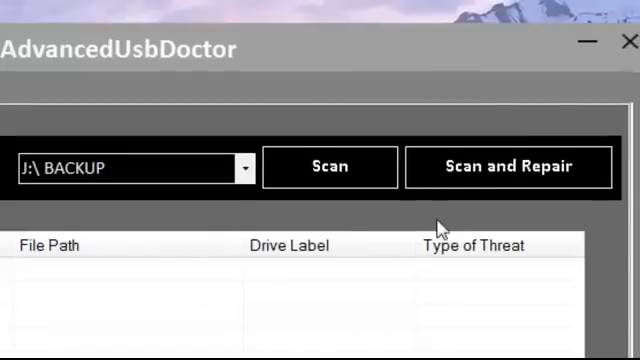
mouse_move(330, 215)
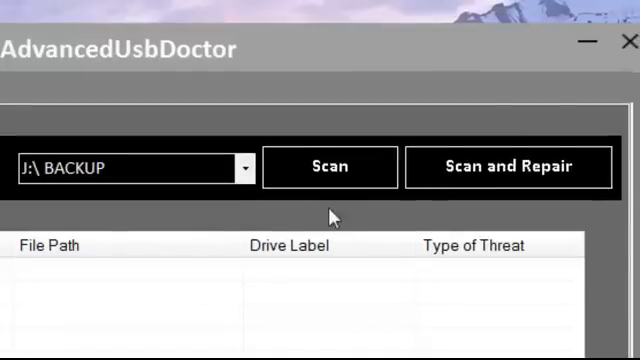
click(330, 167)
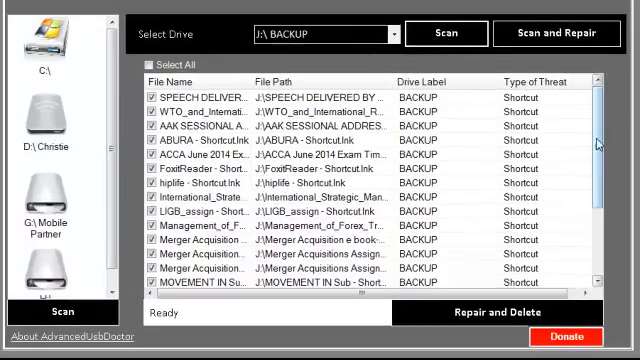
scroll(down, 3)
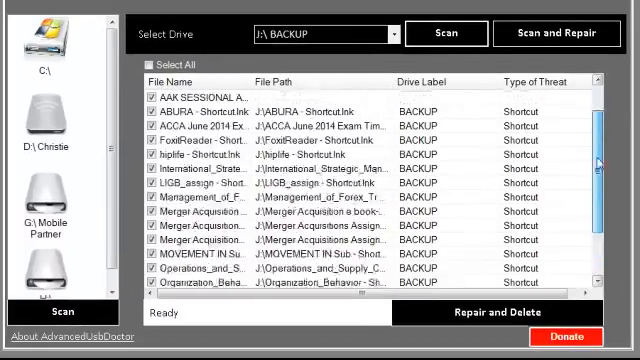
scroll(up, 3)
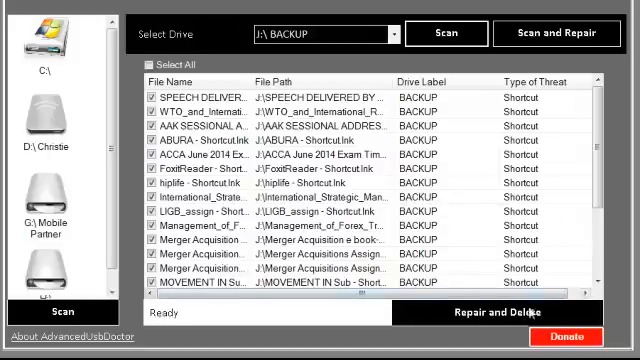
mouse_move(410, 228)
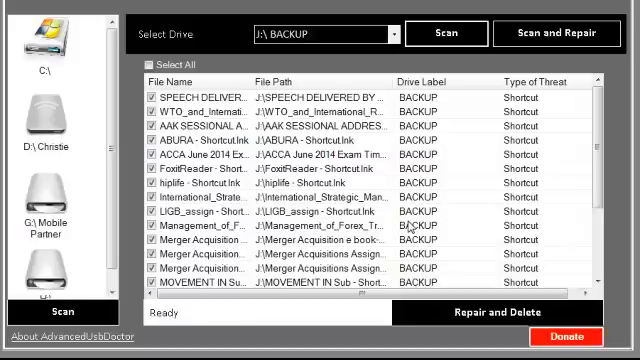
mouse_move(458, 236)
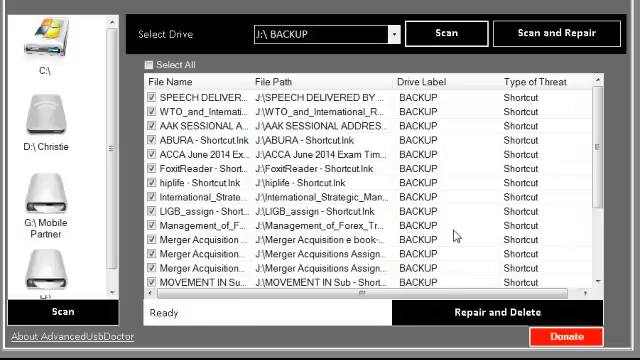
mouse_move(510, 318)
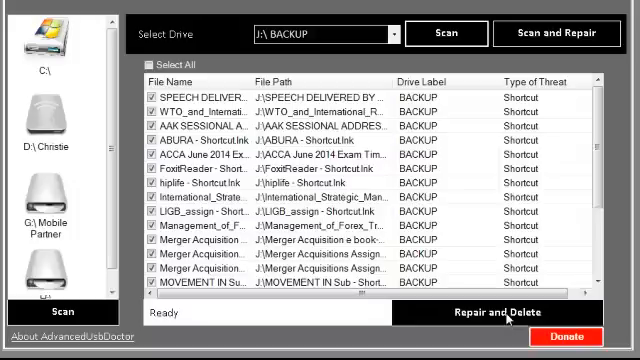
click(509, 320)
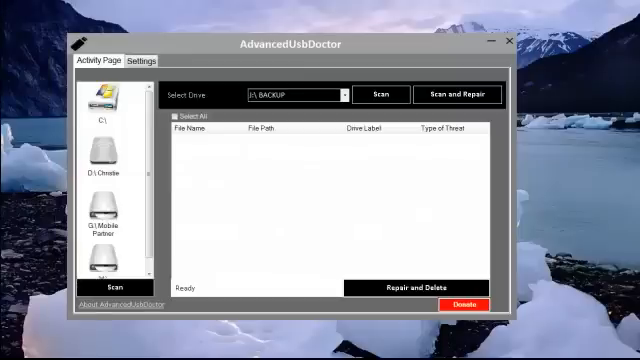
mouse_move(512, 258)
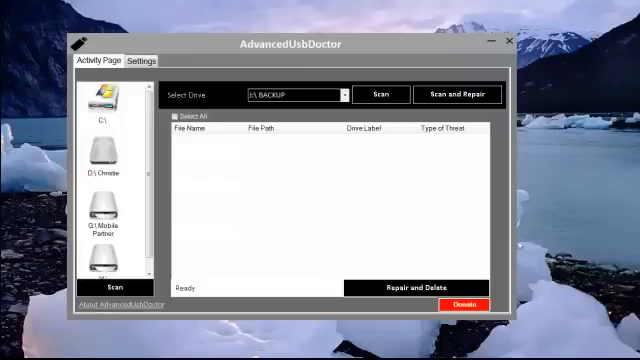
mouse_move(583, 233)
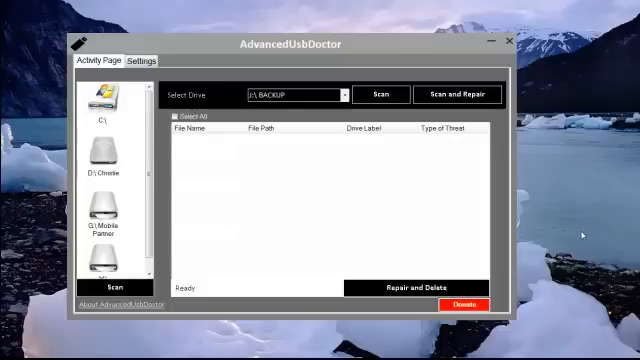
mouse_move(582, 234)
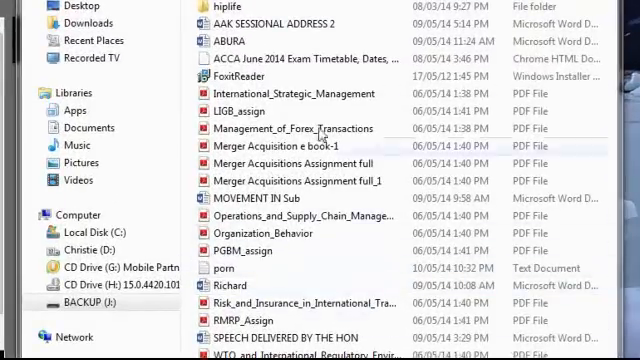
- Select the Management_of_Forex_Transactions file on BACKUP (J:) and browse the restored files
click(291, 128)
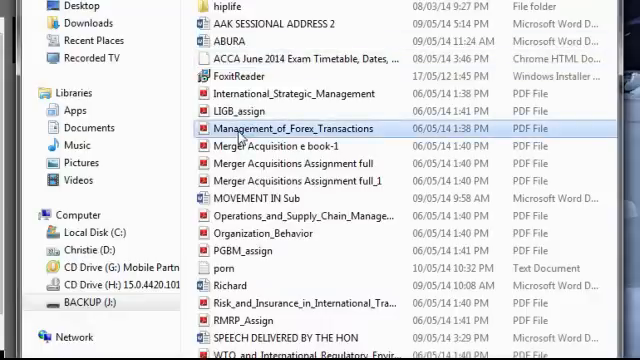
mouse_move(243, 139)
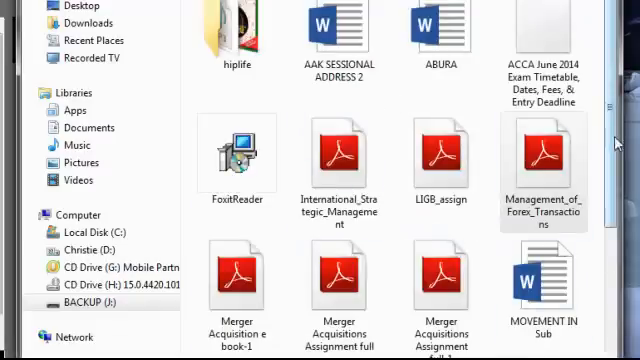
scroll(down, 3)
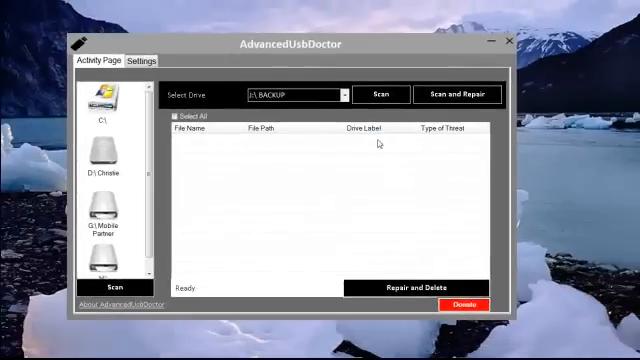
mouse_move(480, 200)
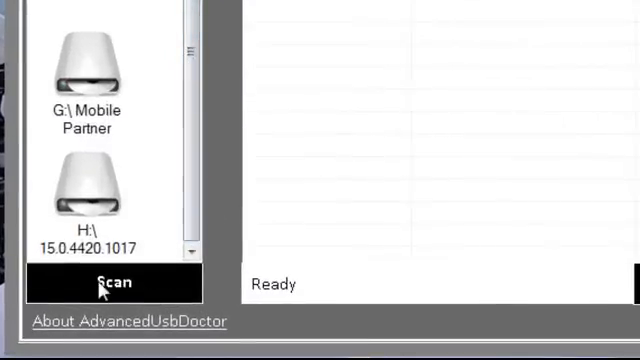
mouse_move(82, 108)
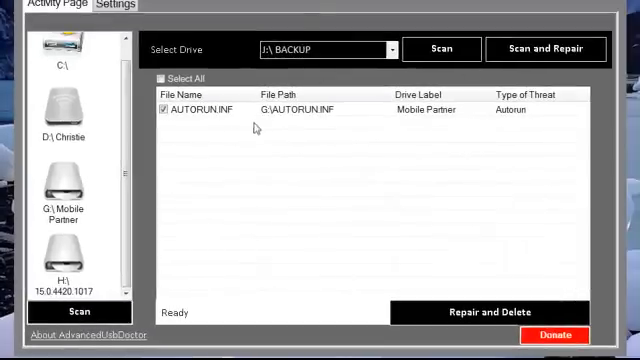
mouse_move(324, 120)
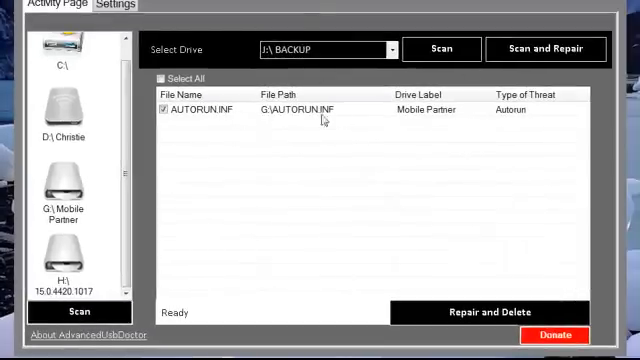
- Select the G:\ Mobile Partner drive holding the AUTORUN.INF threat
click(65, 185)
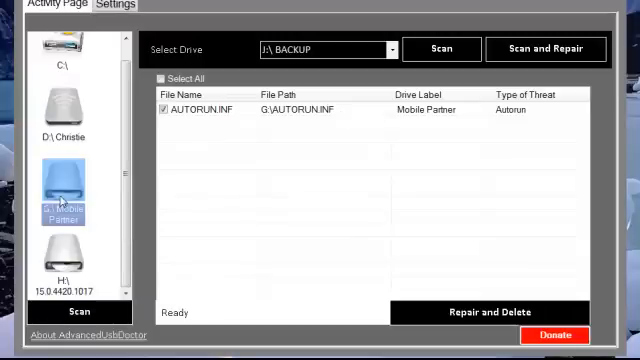
mouse_move(137, 271)
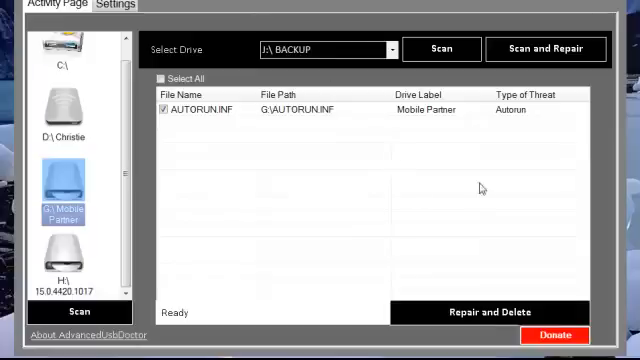
mouse_move(178, 248)
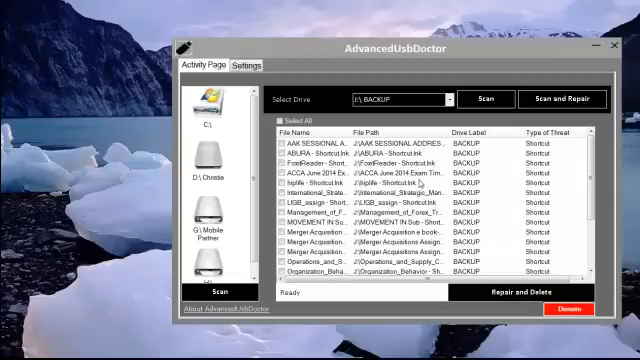
mouse_move(448, 207)
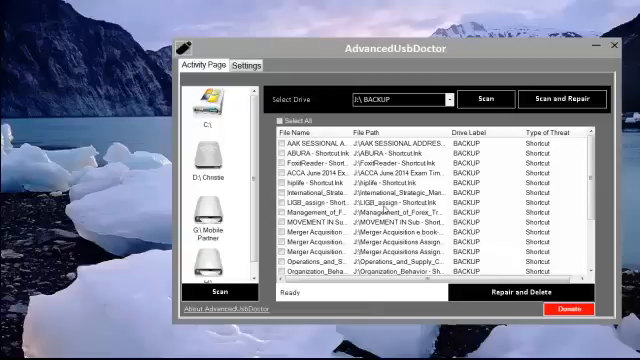
mouse_move(385, 209)
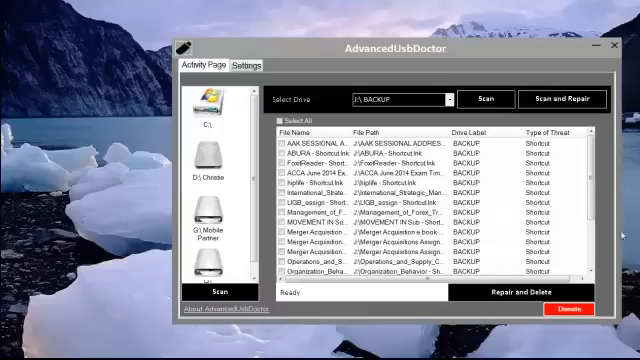
mouse_move(521, 99)
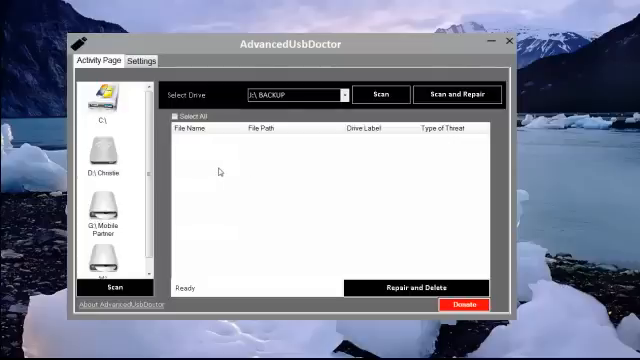
mouse_move(205, 132)
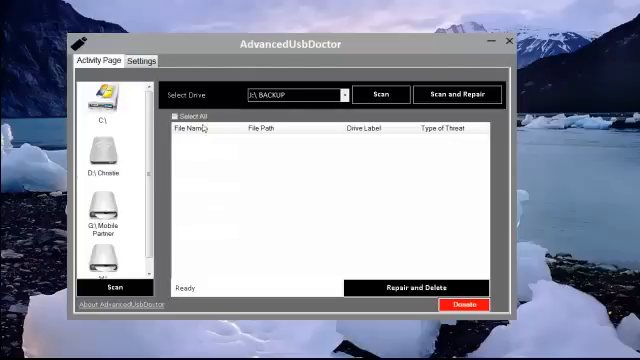
mouse_move(135, 95)
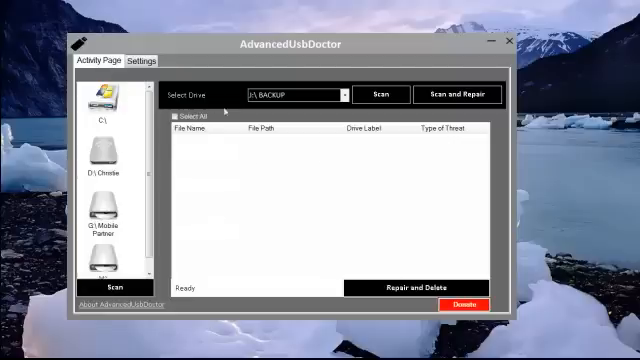
mouse_move(279, 150)
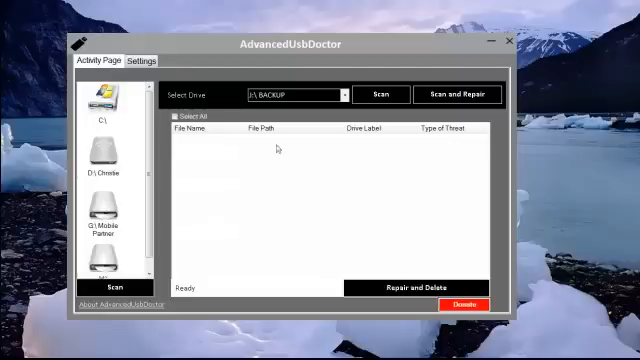
mouse_move(278, 237)
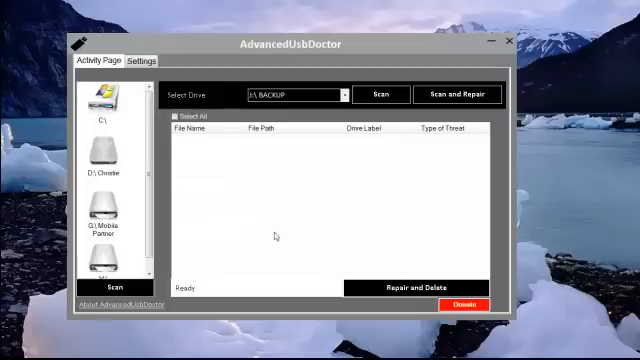
mouse_move(423, 228)
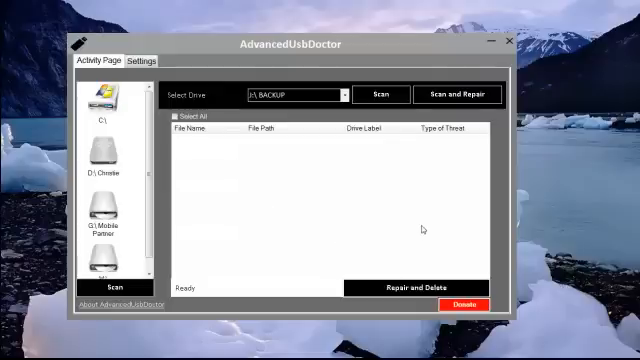
mouse_move(428, 290)
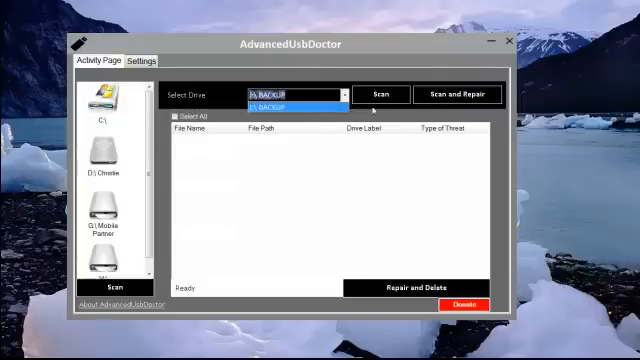
mouse_move(358, 175)
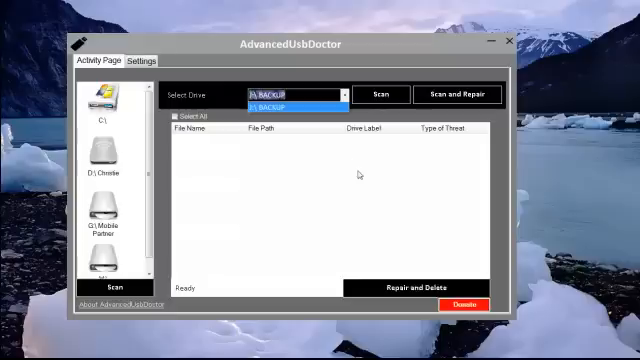
- Choose J:\ BACKUP in the Activity Page's Select Drive dropdown
click(290, 100)
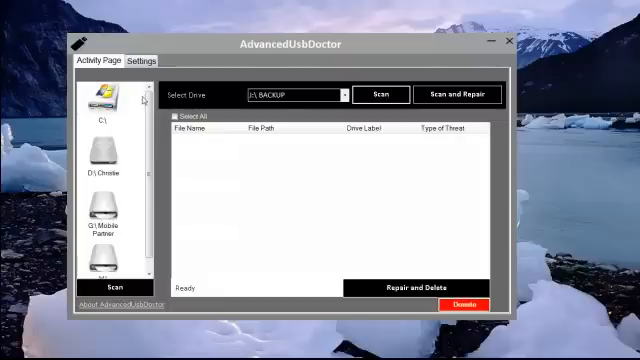
- Open Settings and switch Automatically Delete Threat on, then off again
click(144, 61)
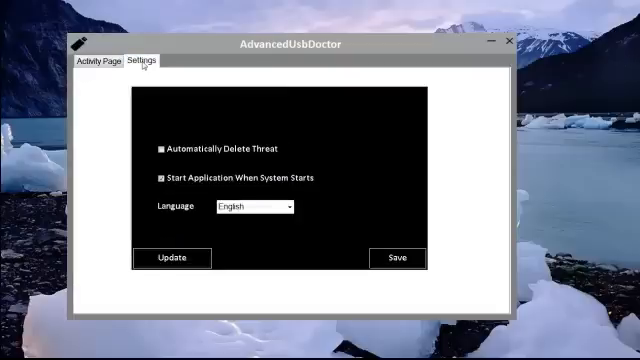
mouse_move(231, 139)
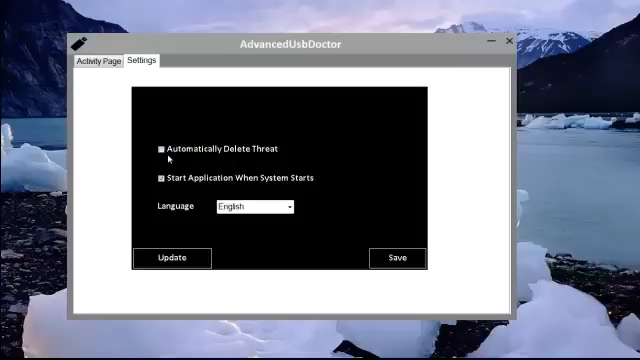
mouse_move(275, 150)
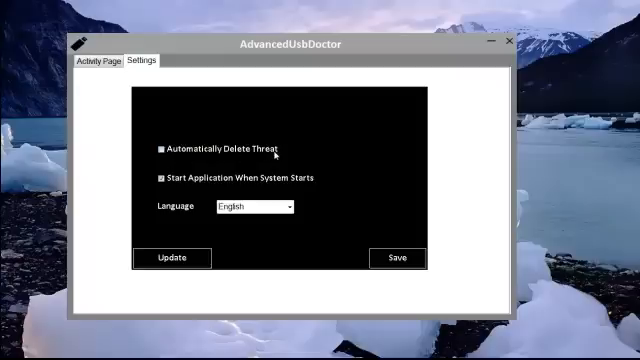
mouse_move(232, 160)
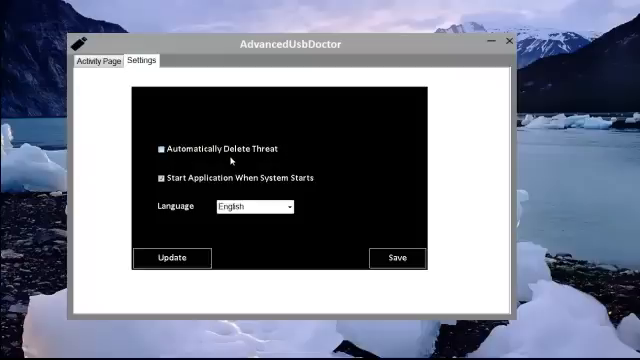
click(160, 146)
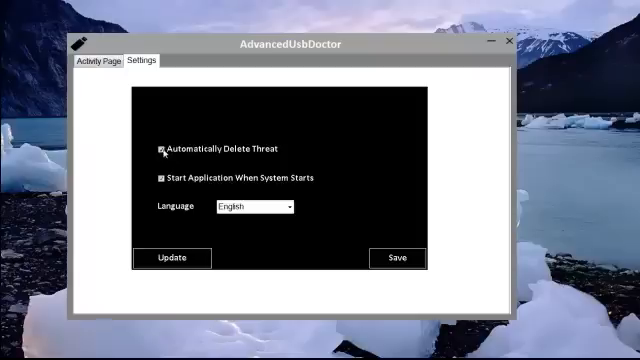
mouse_move(165, 153)
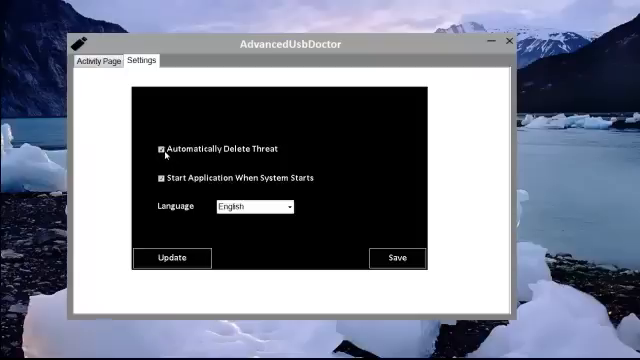
click(162, 143)
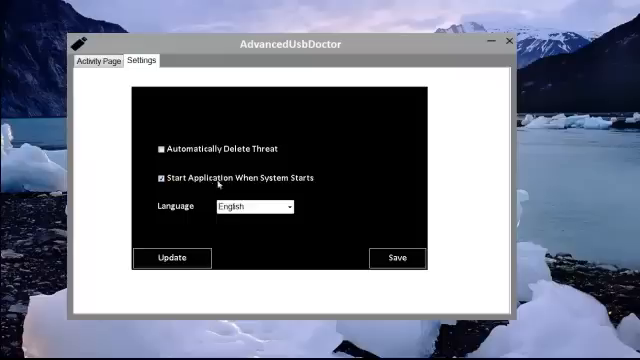
mouse_move(355, 201)
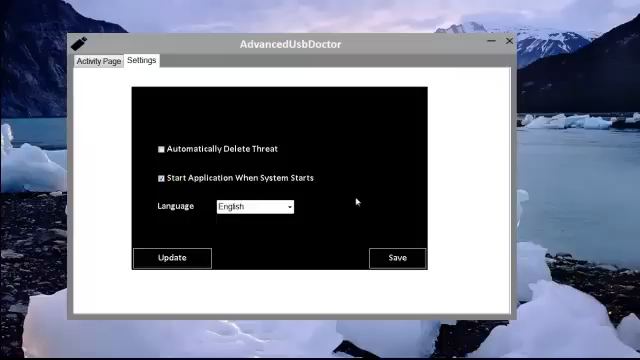
mouse_move(293, 236)
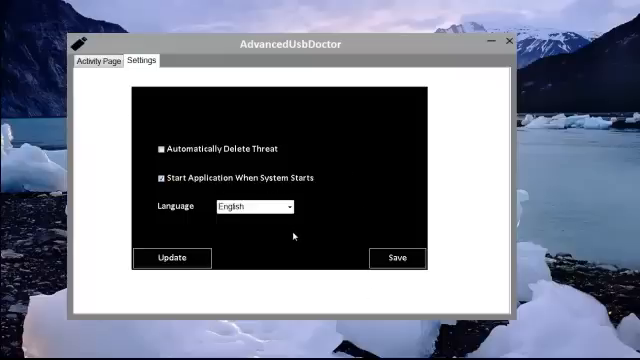
mouse_move(297, 234)
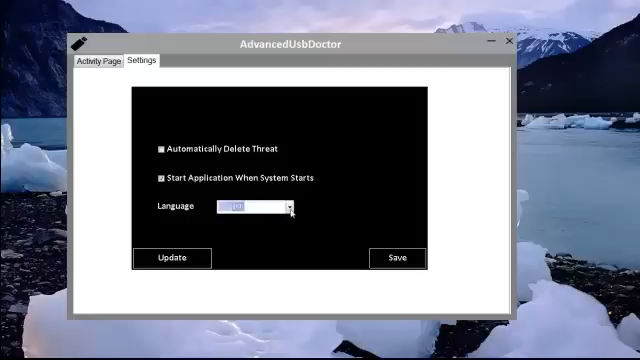
- Set the interface language to French, then set Langue back to English
click(288, 209)
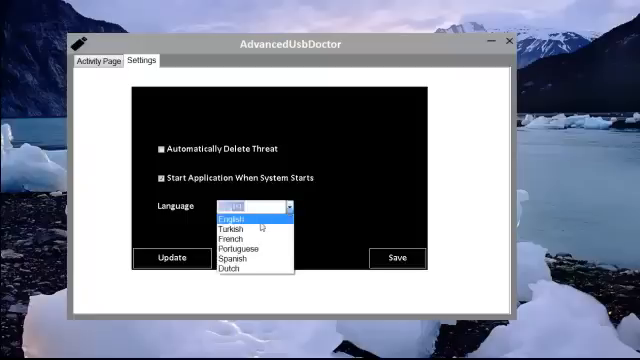
mouse_move(230, 231)
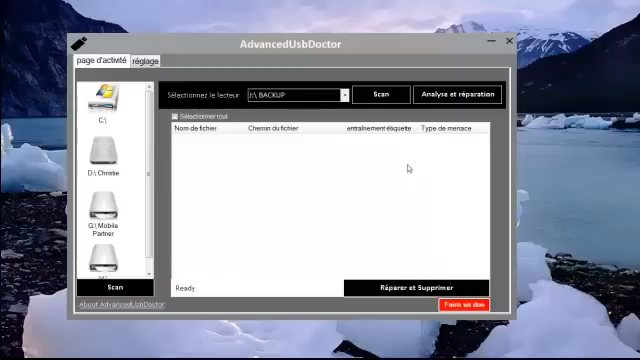
mouse_move(415, 258)
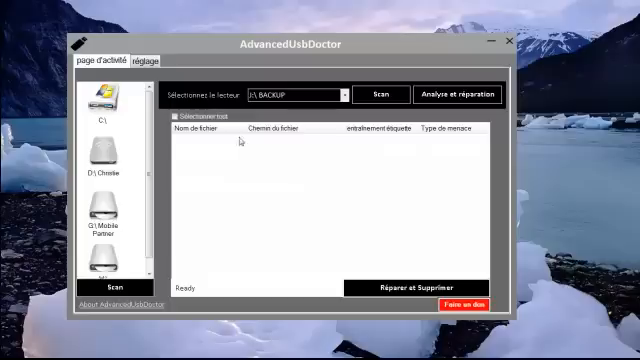
click(150, 61)
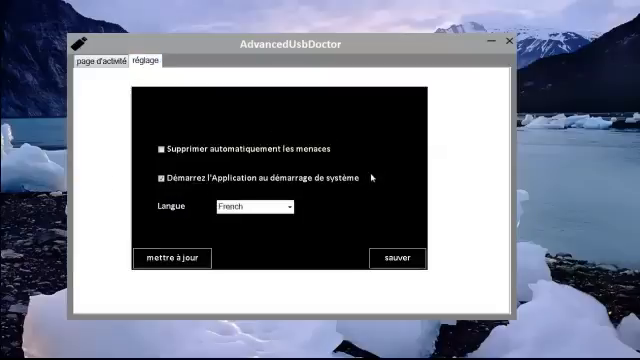
click(250, 208)
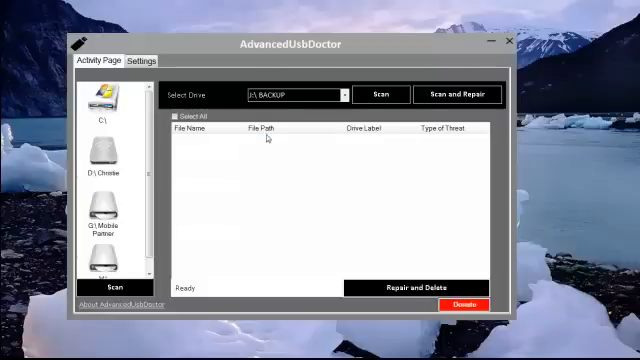
- Open AdvancedUsbDoctor's settings and run an update check for a newer version
click(143, 61)
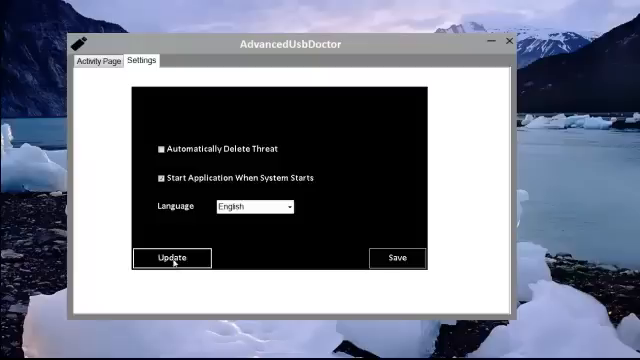
click(171, 258)
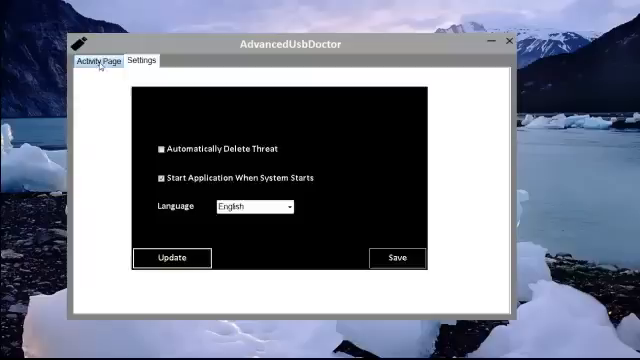
- Go back to the activity page showing BACKUP (J:) with Ready status
click(102, 63)
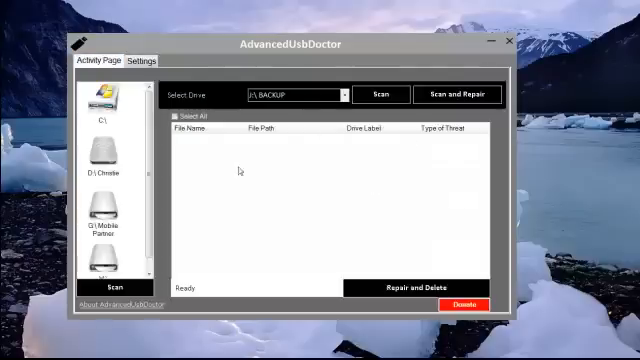
mouse_move(197, 108)
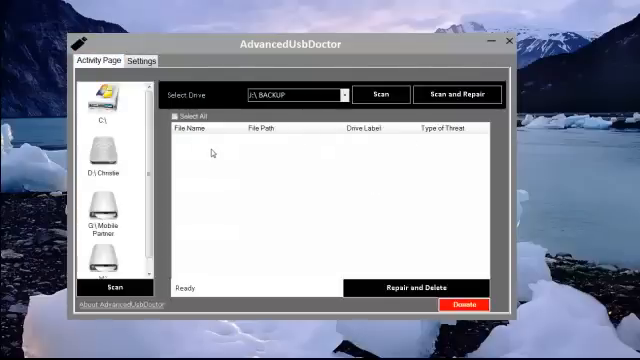
mouse_move(222, 172)
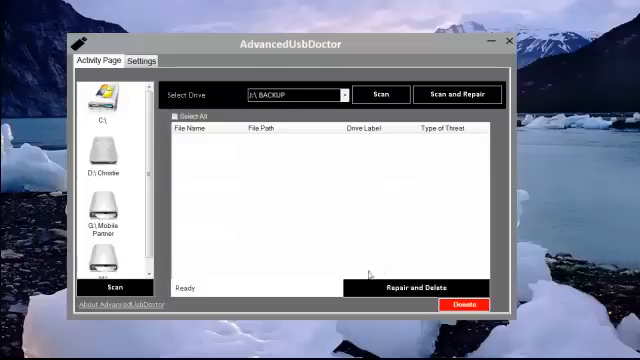
mouse_move(403, 328)
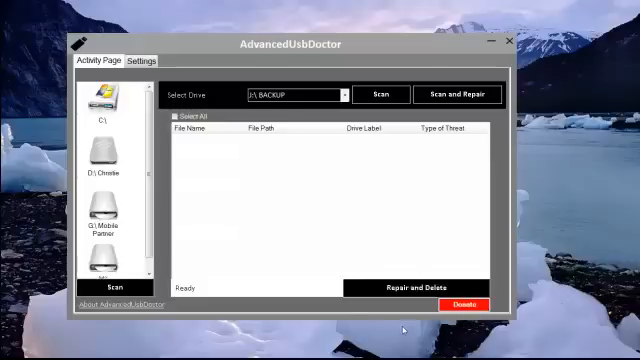
mouse_move(331, 266)
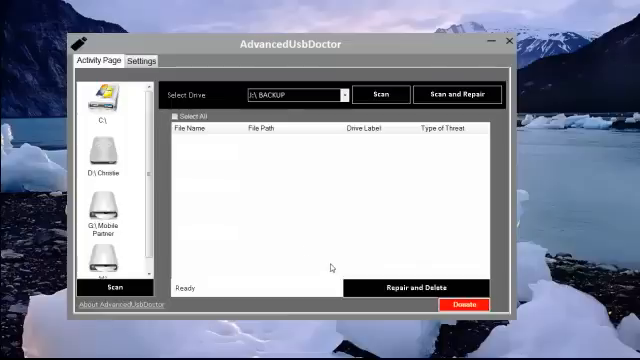